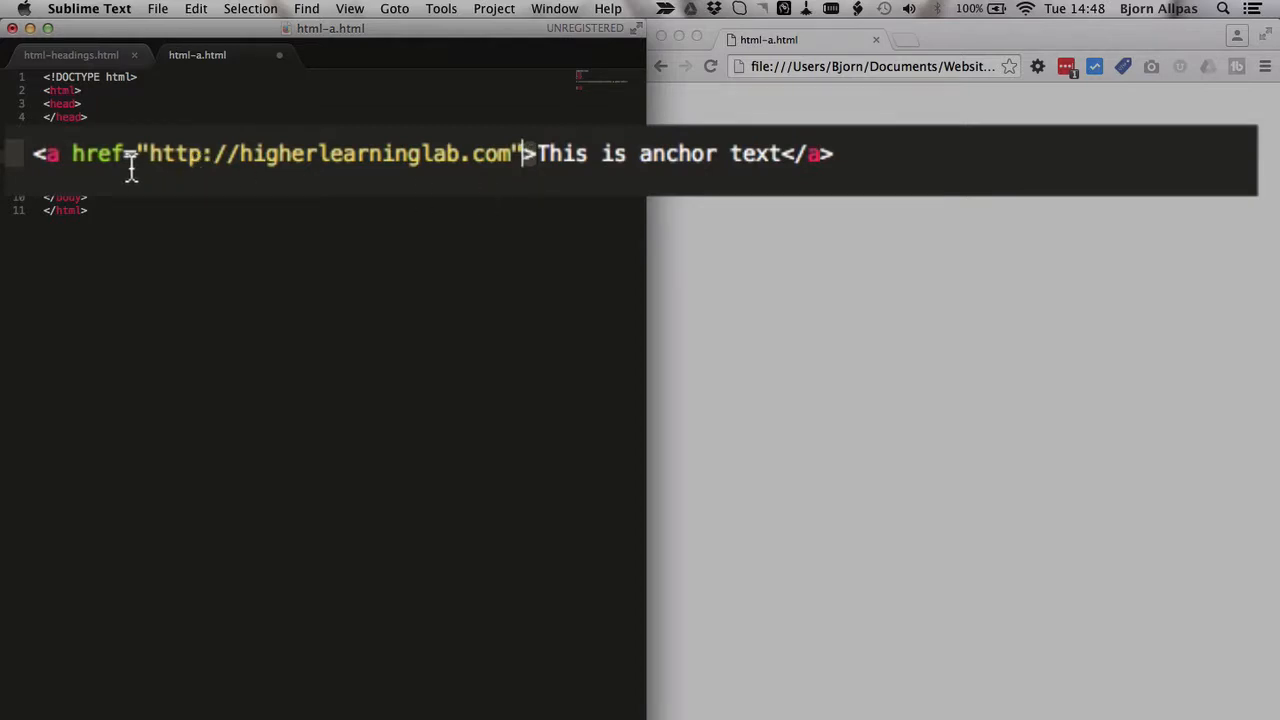
- Select the href attribute of the higherlearninglab.com anchor in html-a.html
double_click(98, 153)
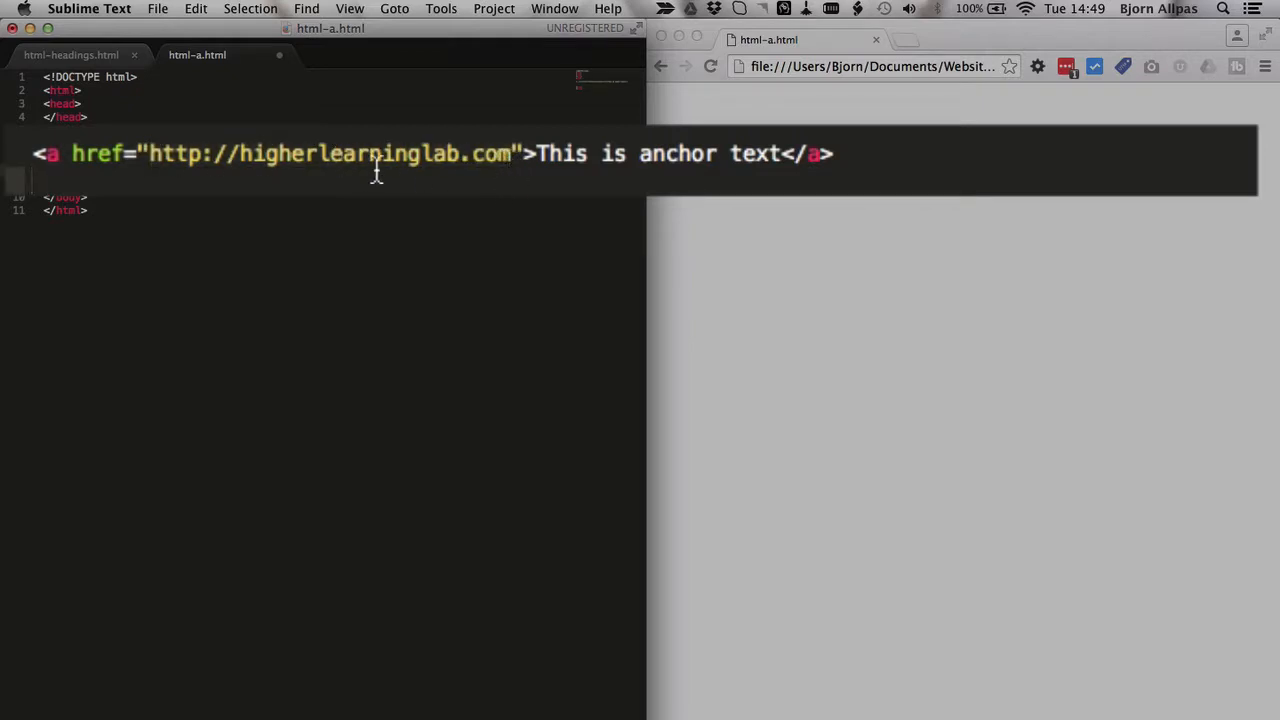
mouse_move(535, 160)
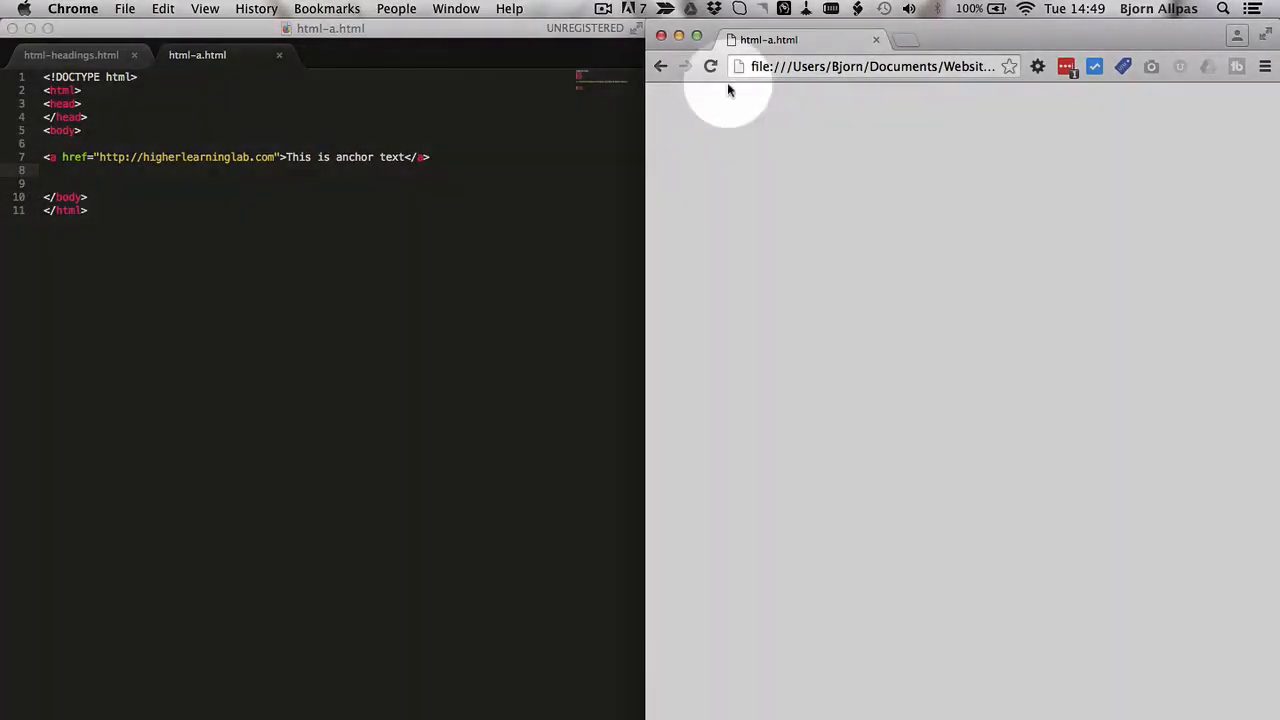
- Reload html-a.html in Chrome to display the 'This is anchor text' link
left_click(710, 66)
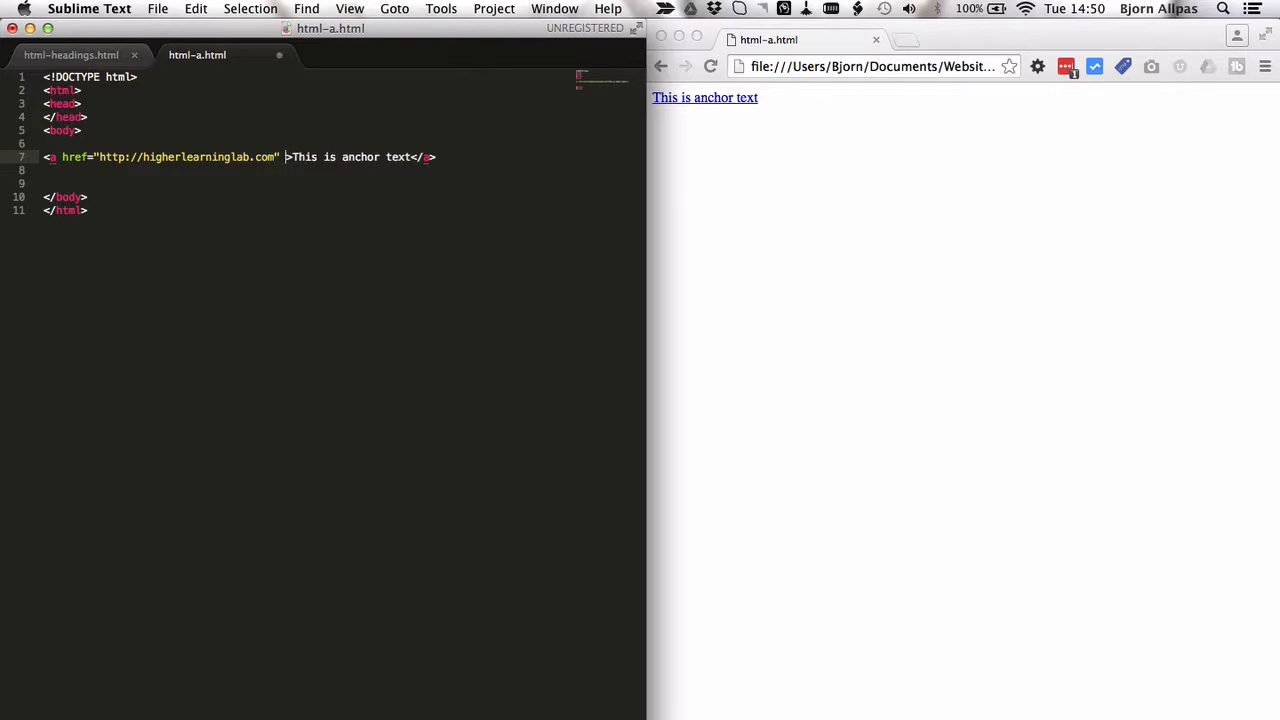
- Add title="This is the title" to the anchor tag after href
type("title=")
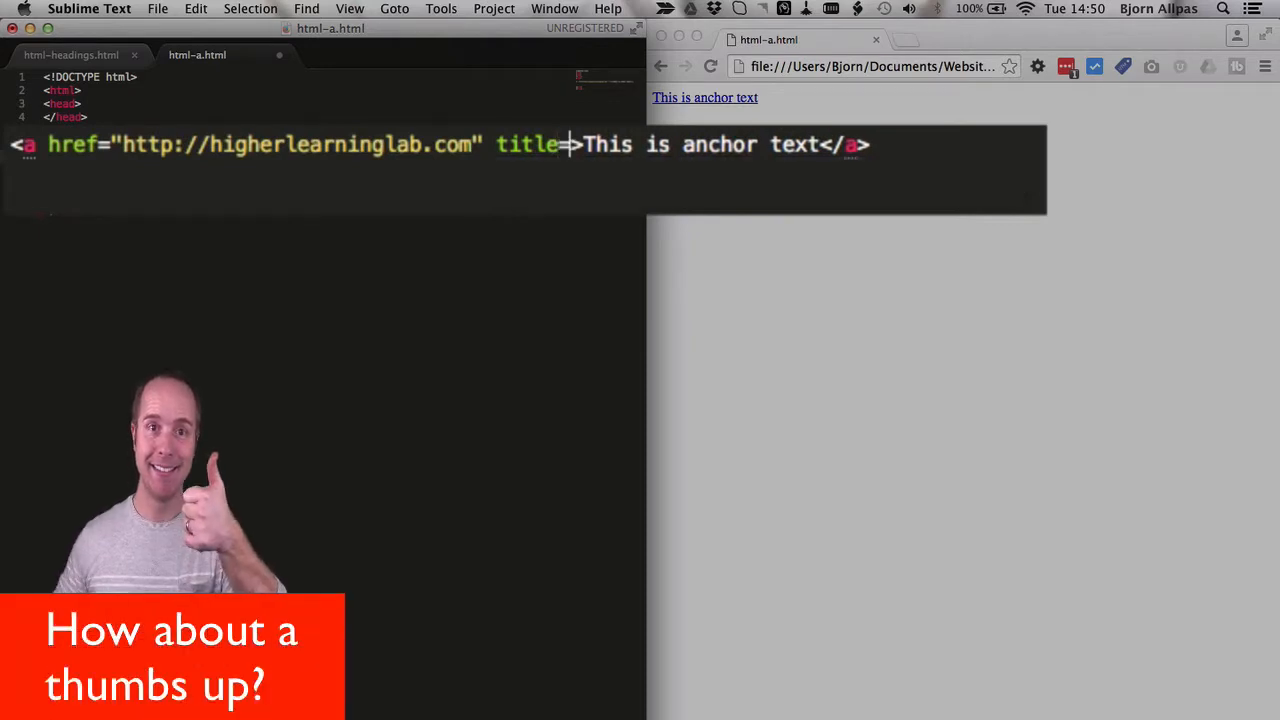
type("\"")
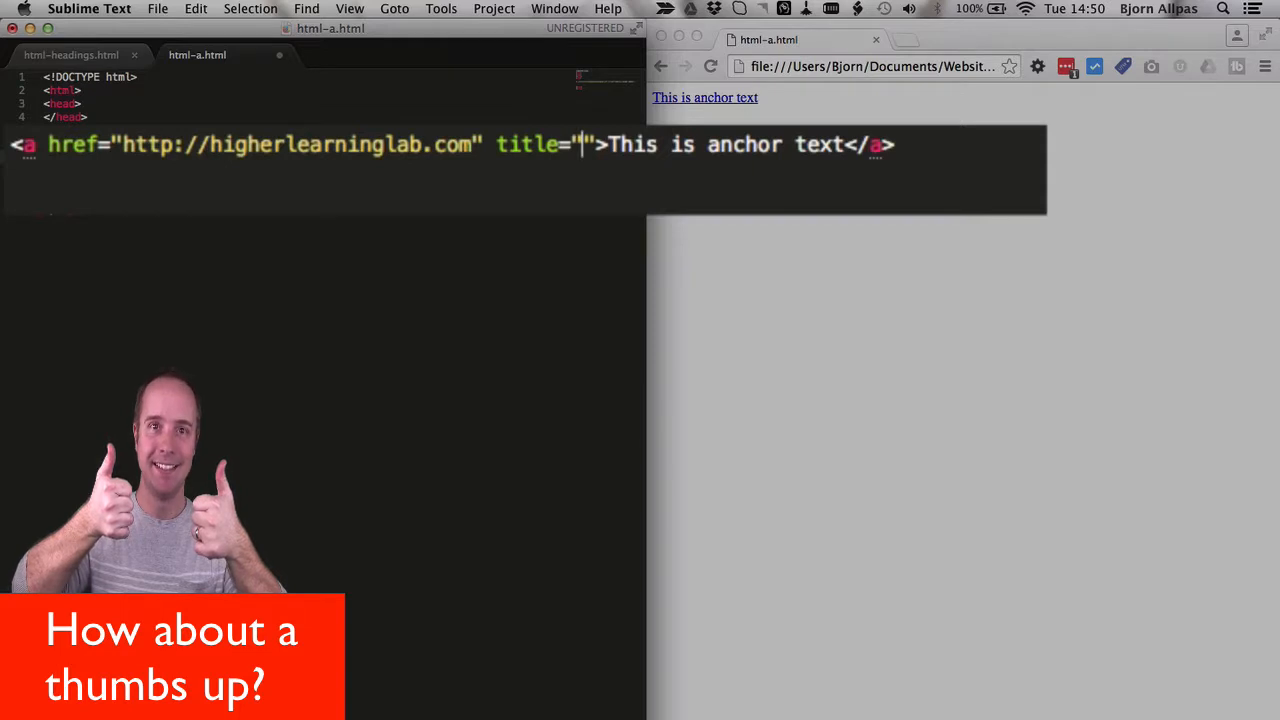
type("This the title")
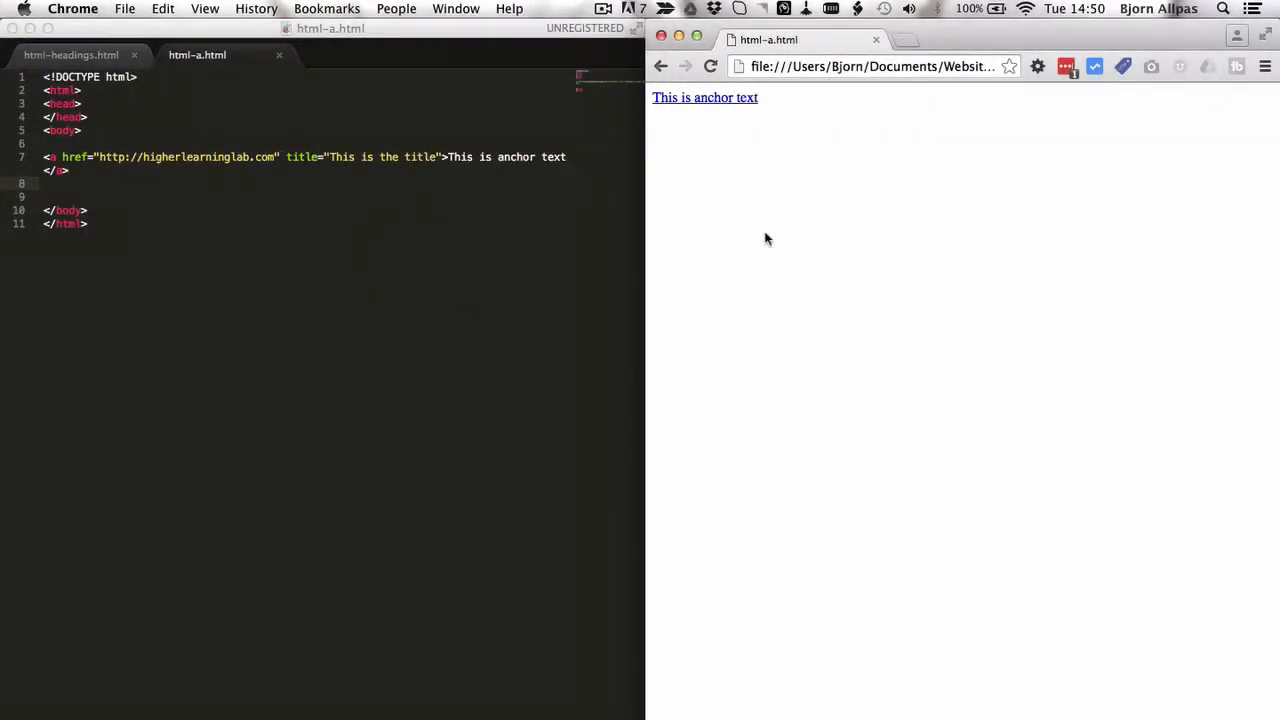
mouse_move(756, 177)
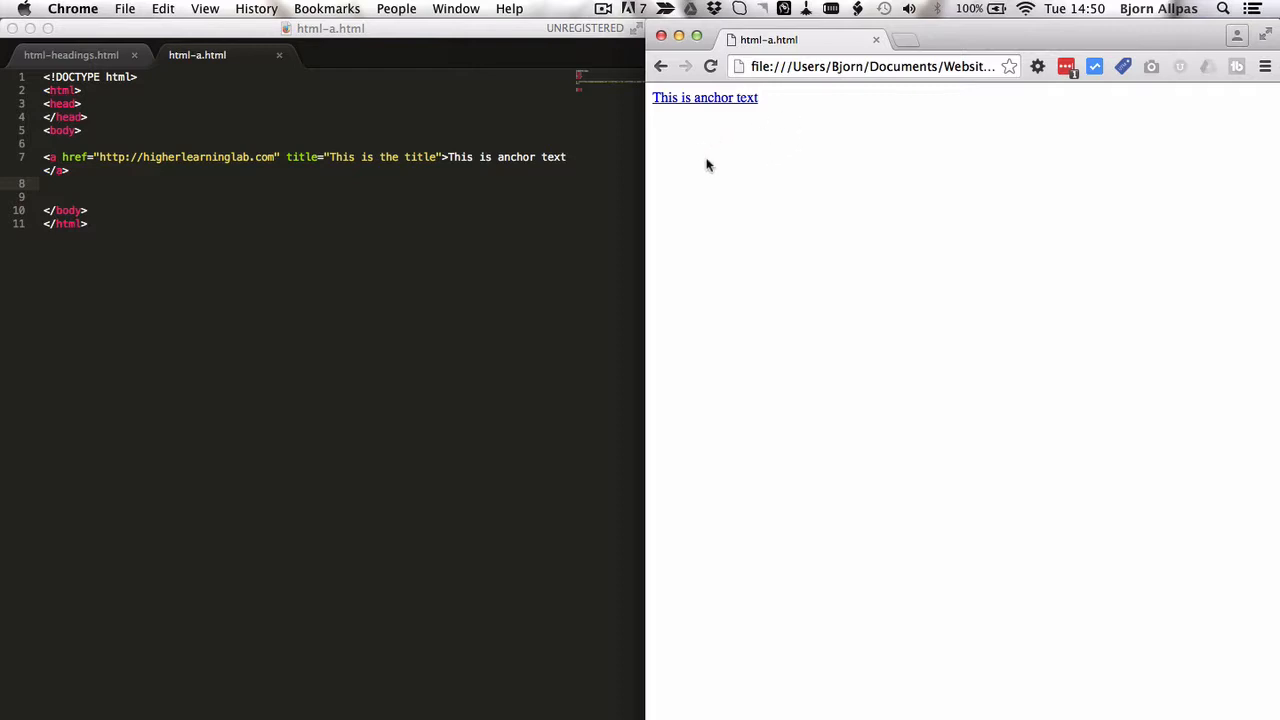
mouse_move(757, 171)
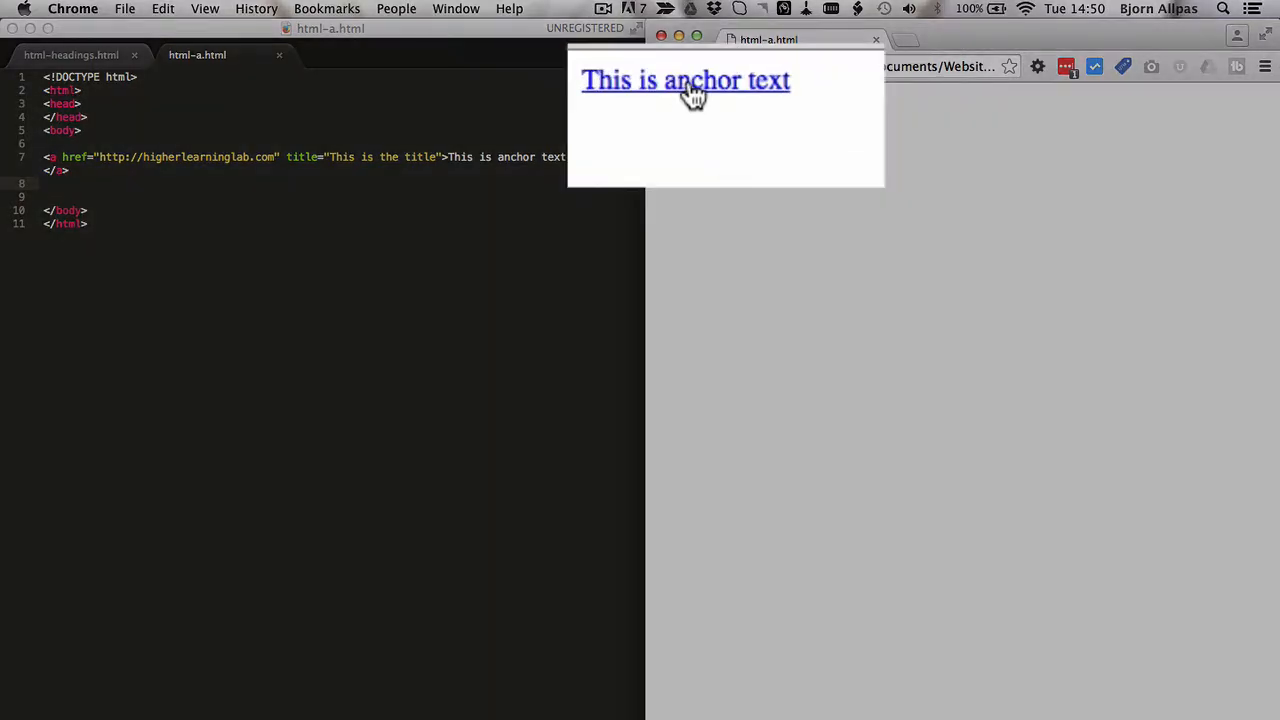
mouse_move(685, 80)
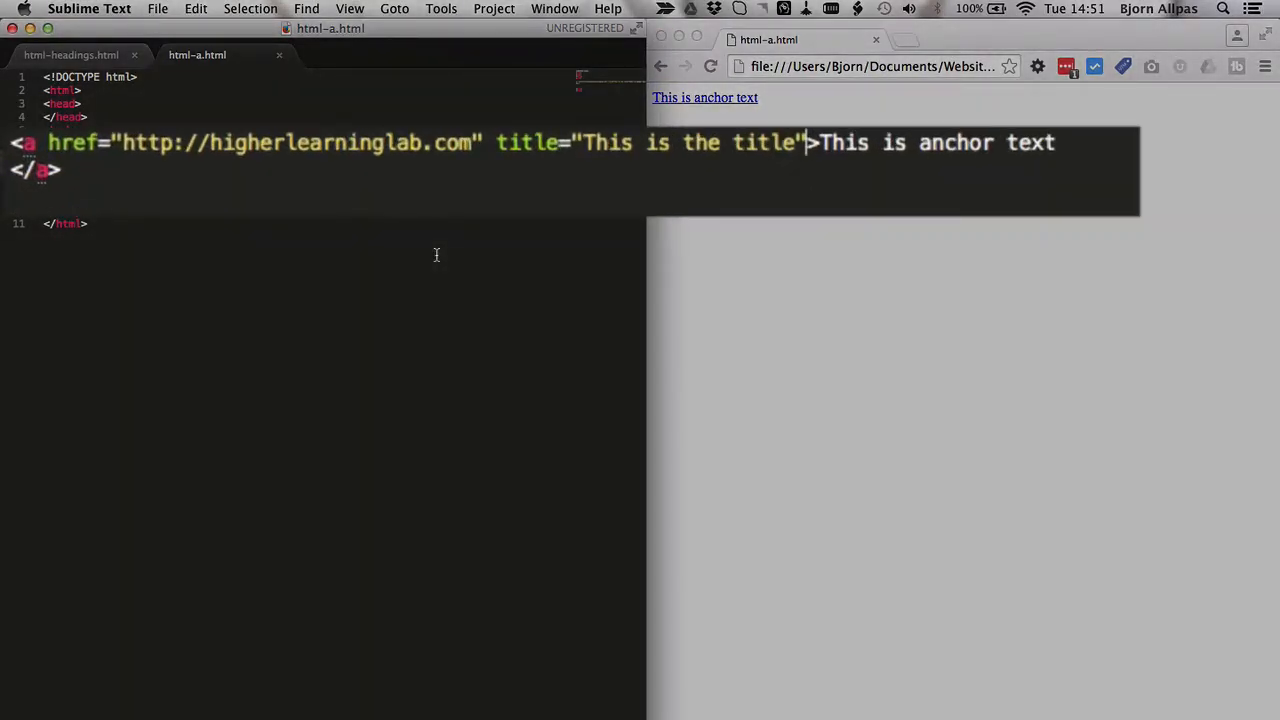
type("target=")
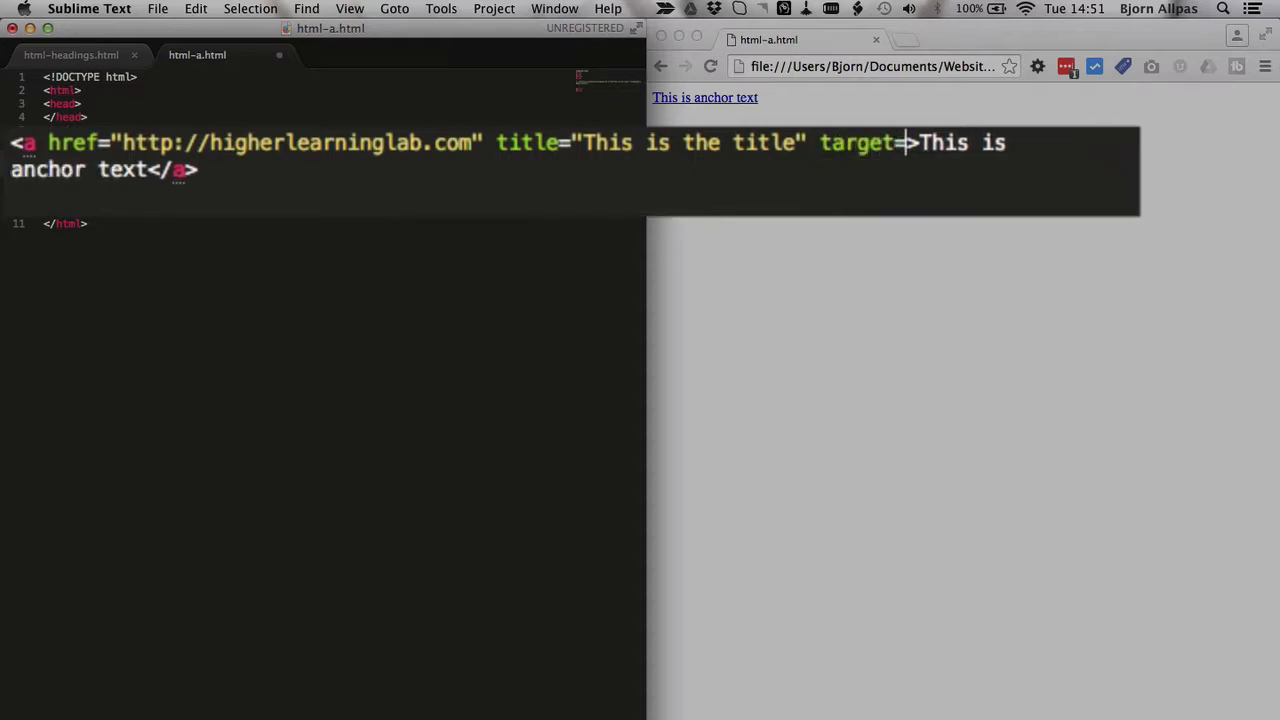
type("\"\"")
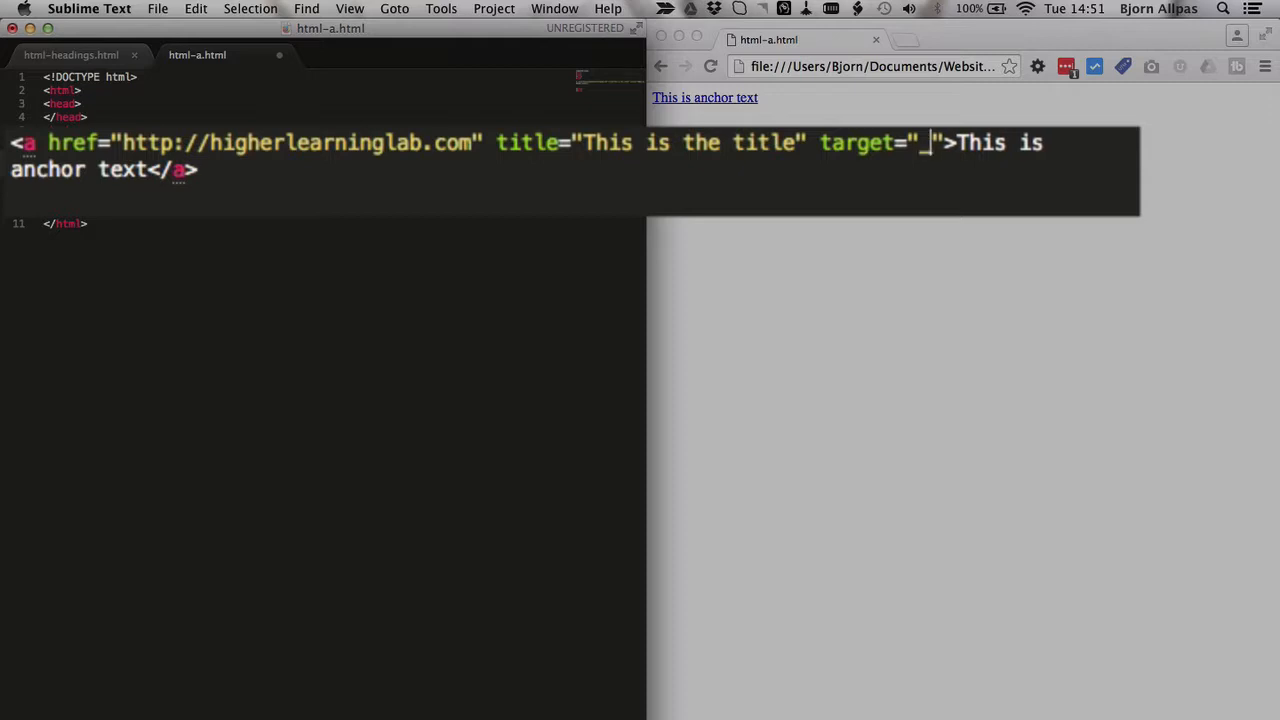
type("bla")
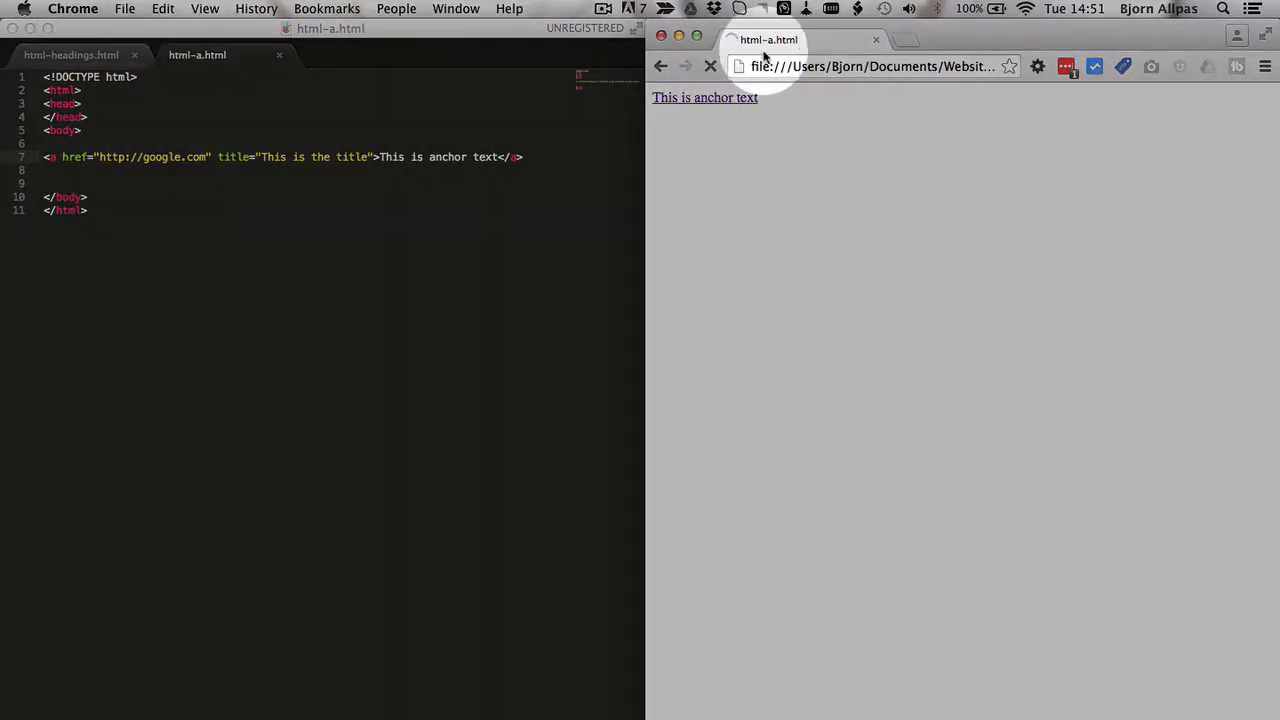
- Add target="_blank" to the anchor, confirm Google opens in a new tab, return to html-a.html
left_click(704, 97)
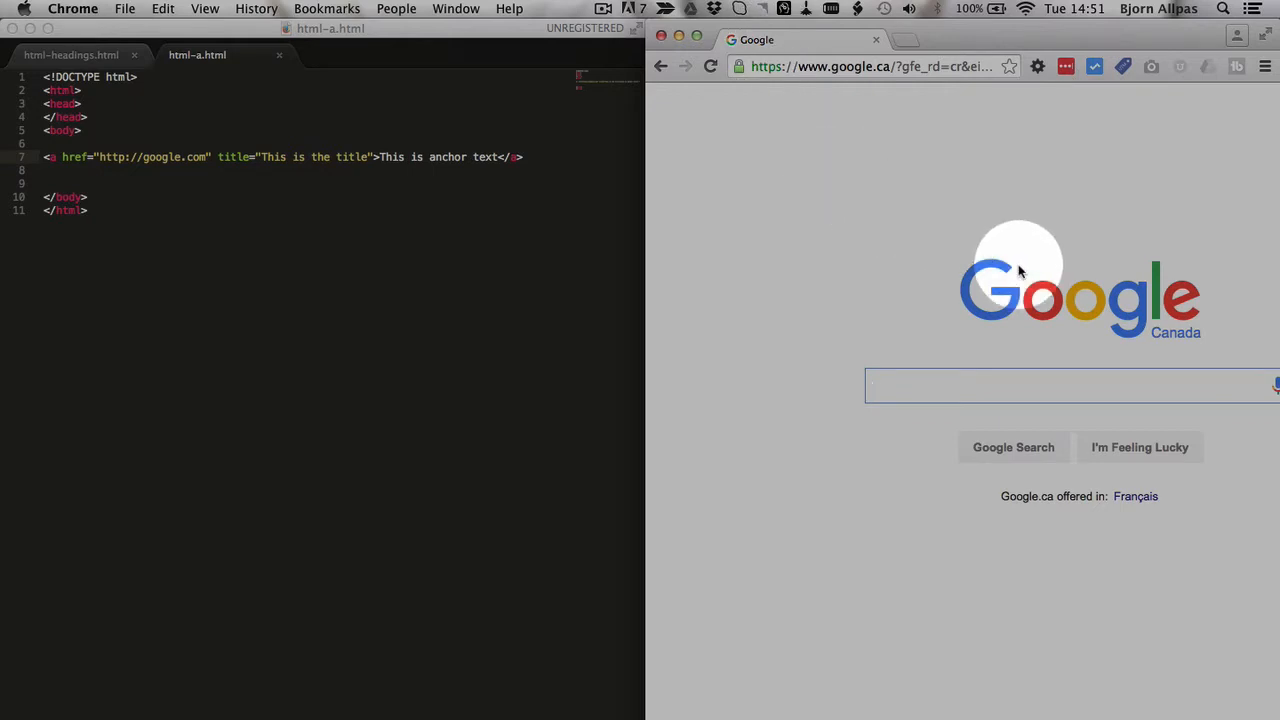
mouse_move(883, 303)
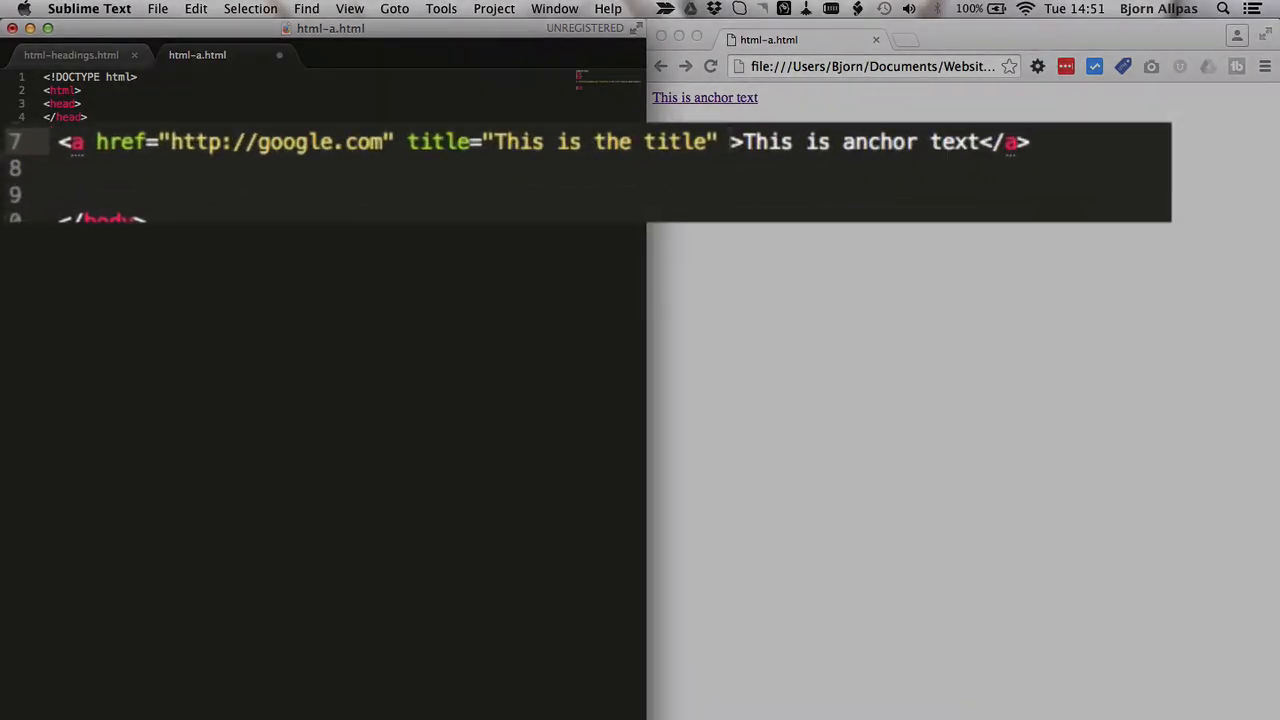
type("target=\"_blank\"")
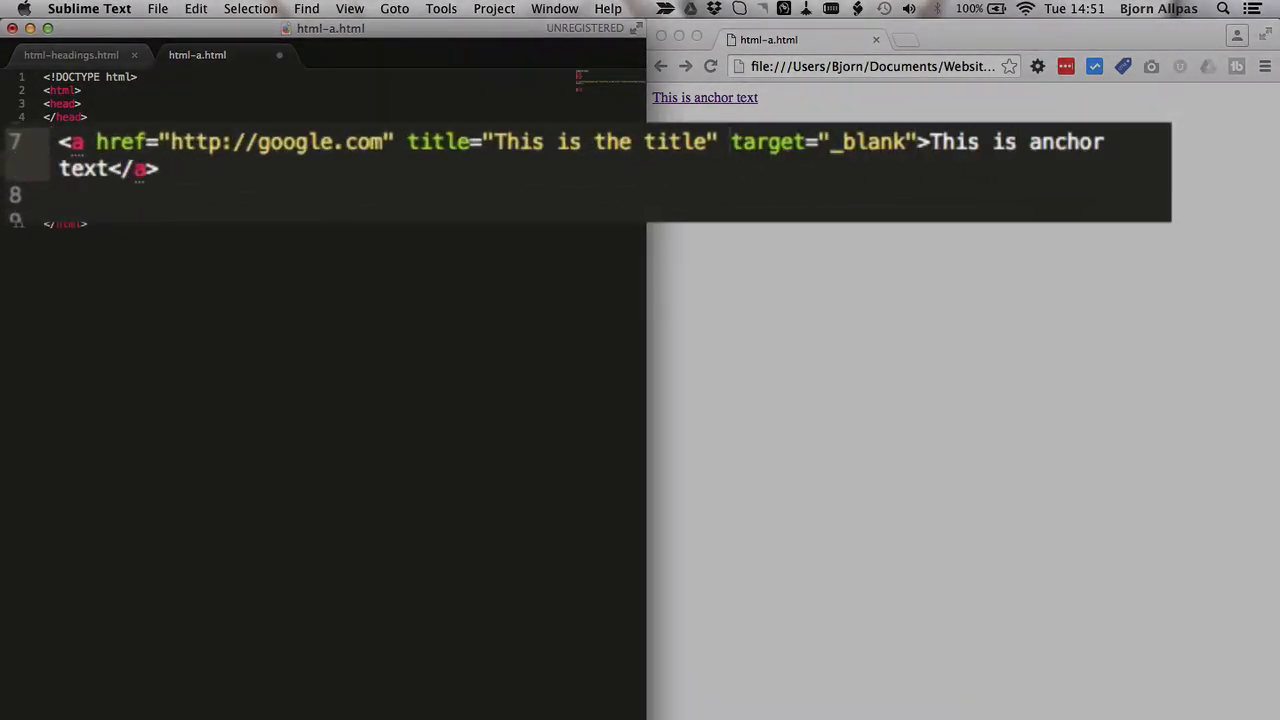
mouse_move(901, 146)
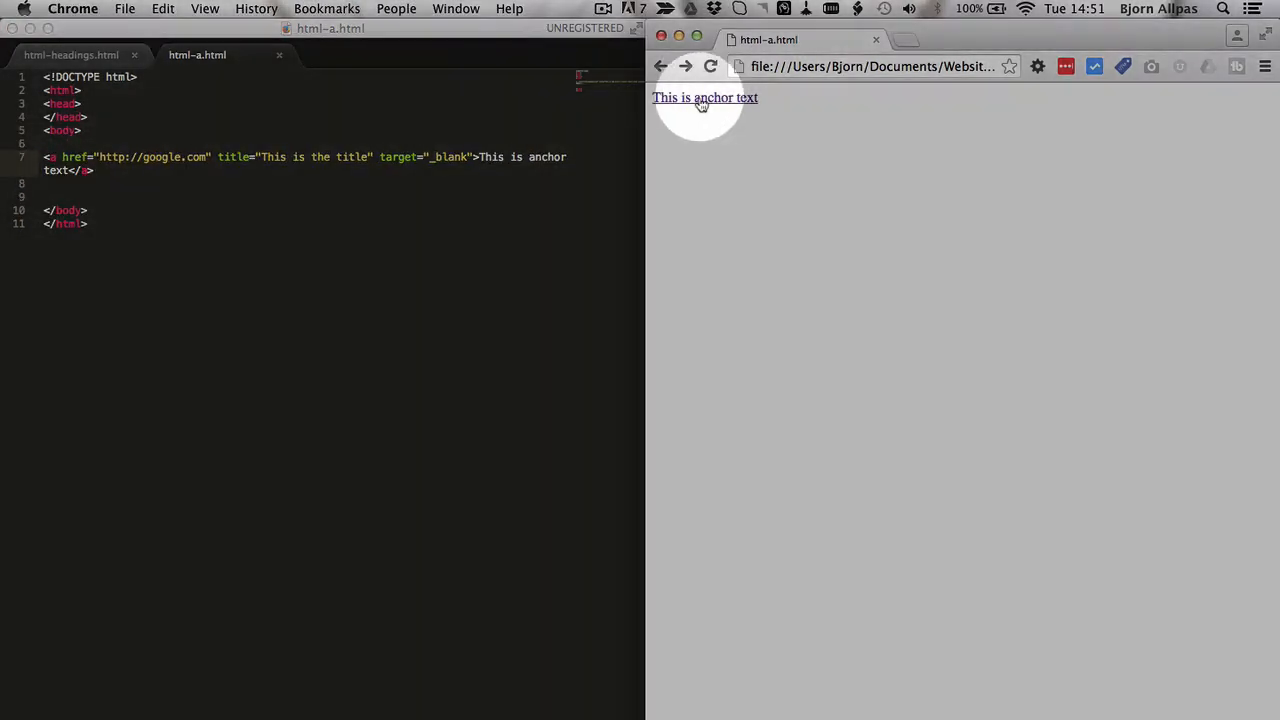
mouse_move(705, 97)
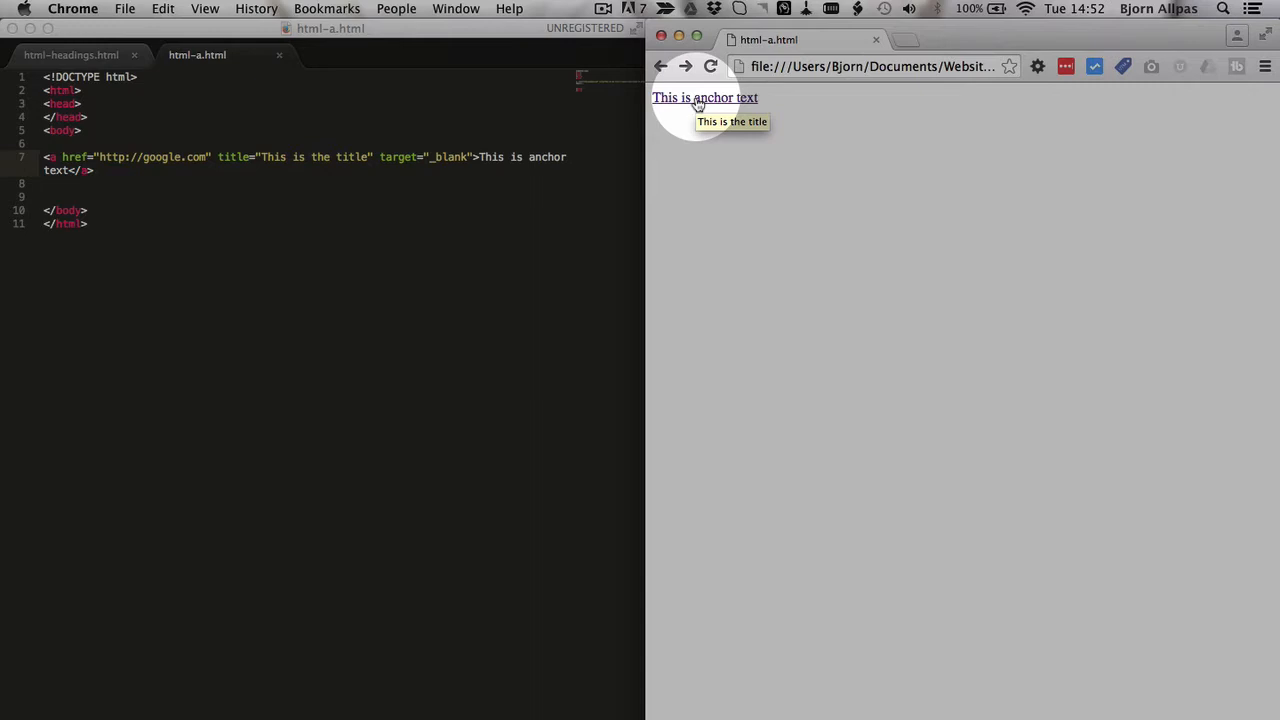
left_click(704, 97)
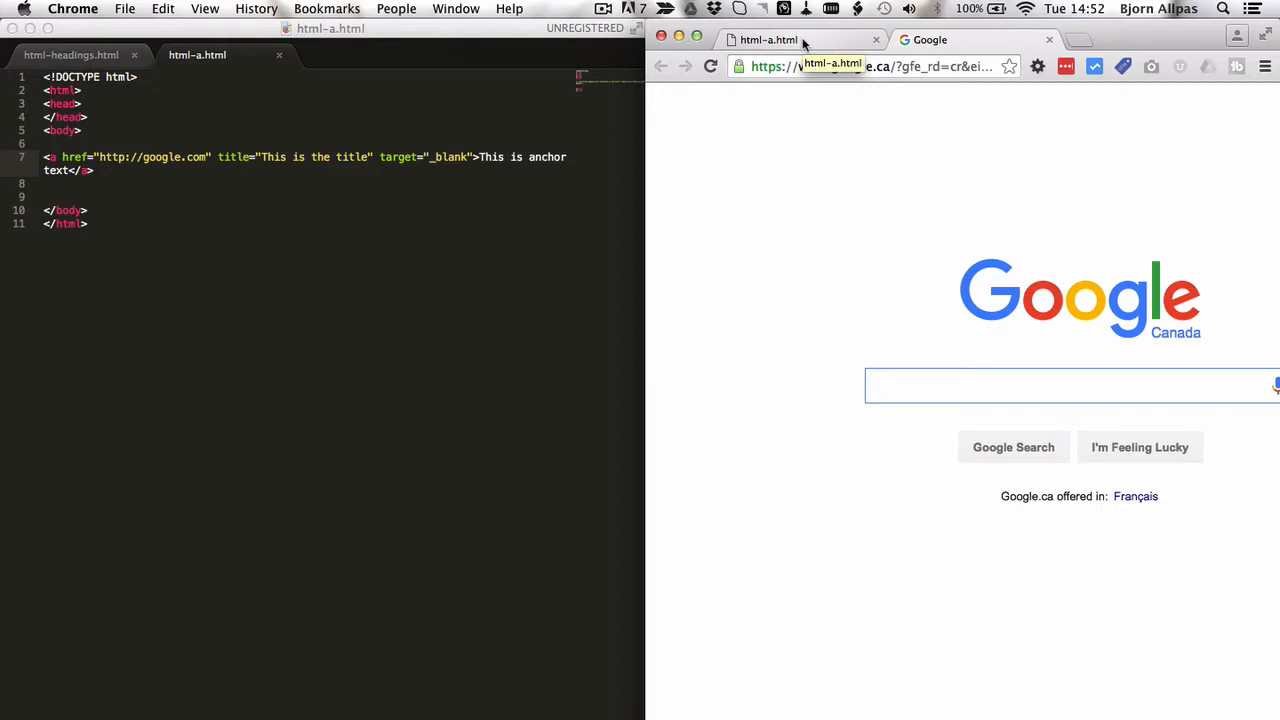
left_click(768, 39)
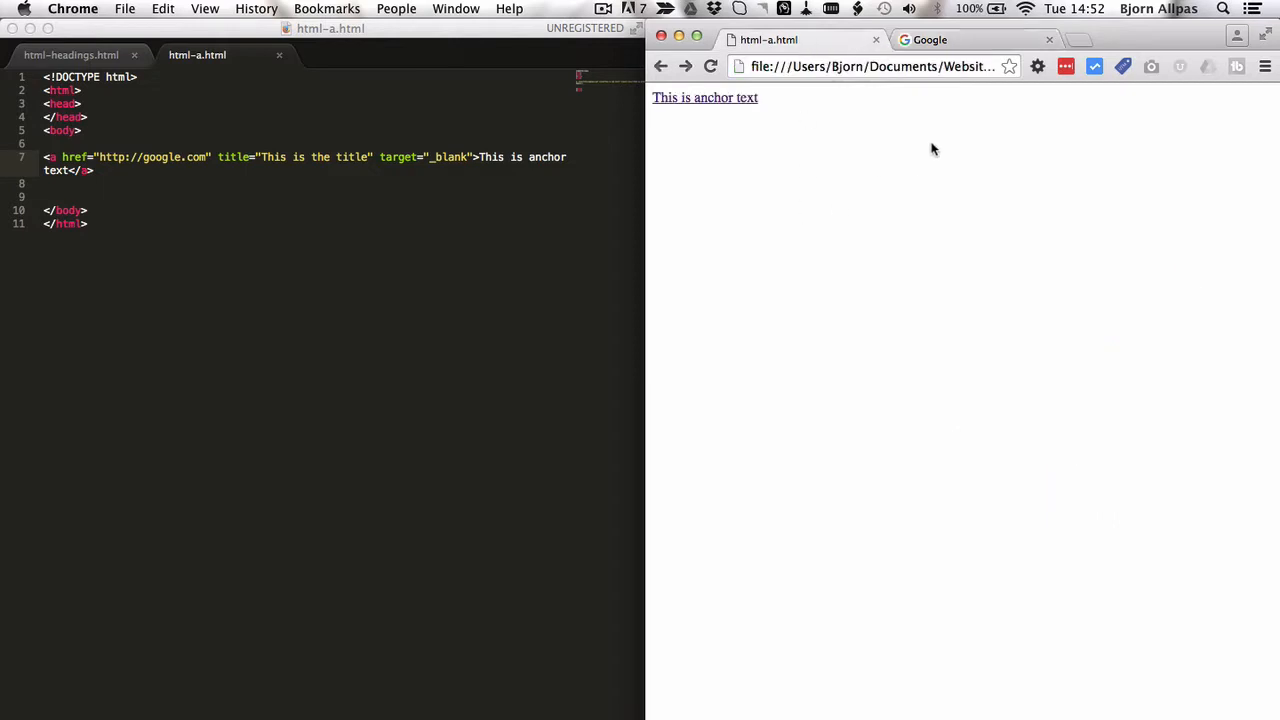
mouse_move(452, 190)
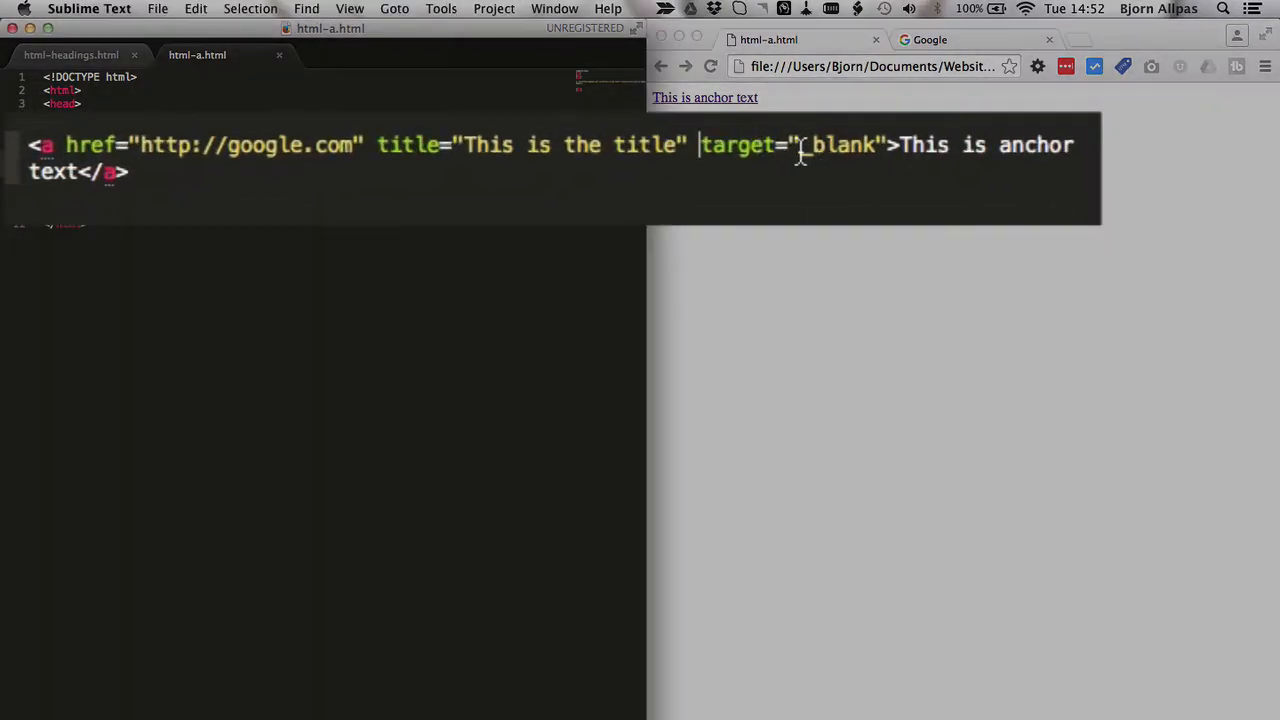
mouse_move(815, 150)
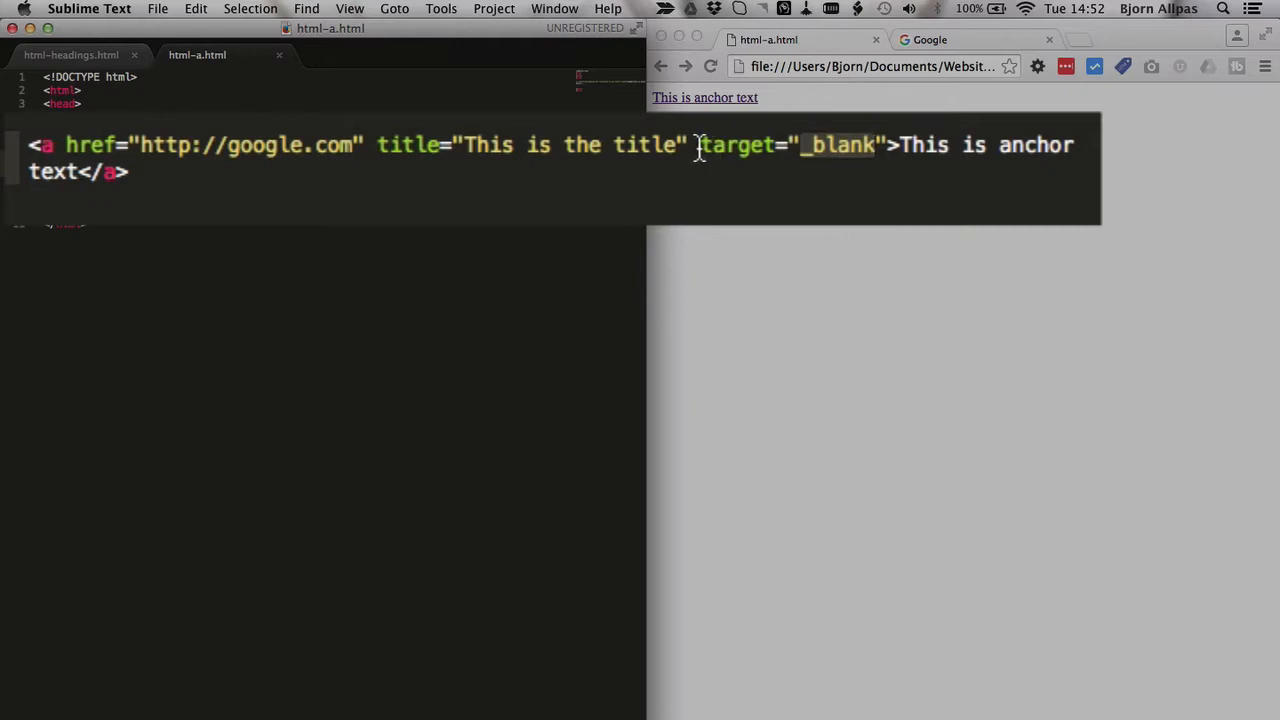
mouse_move(860, 155)
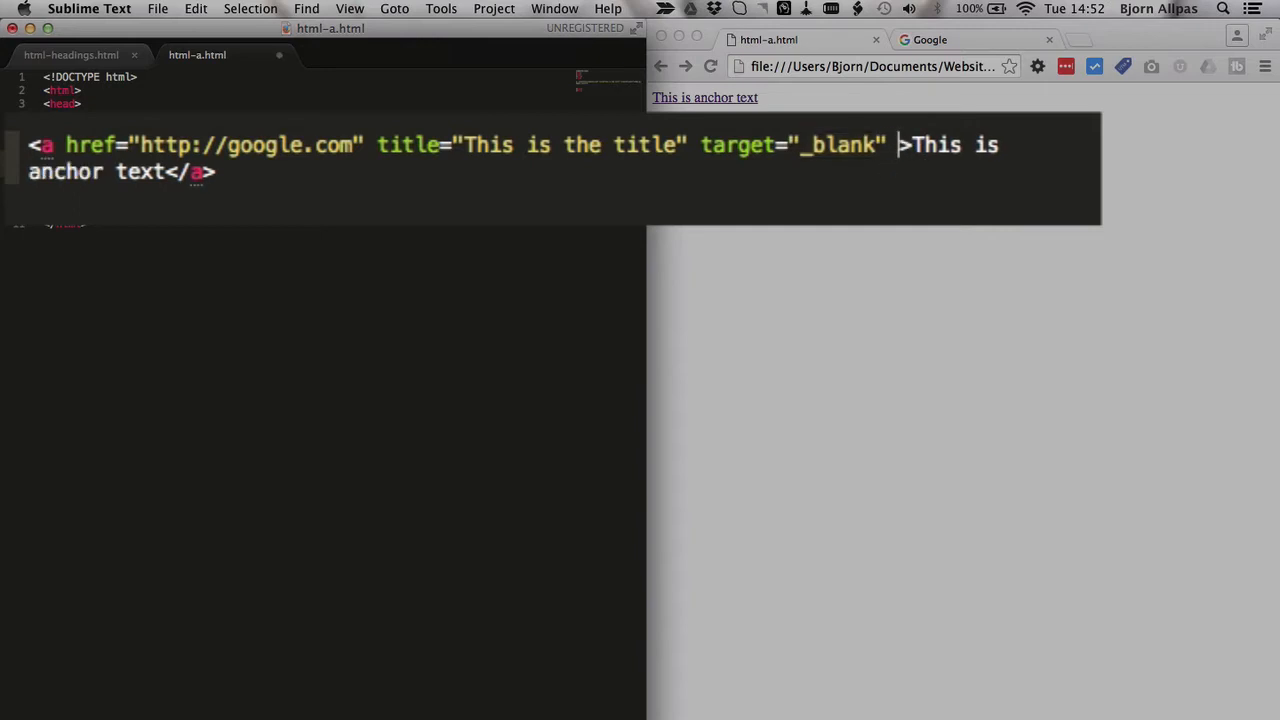
- Add style="color:red;" to the anchor tag after target
type("style")
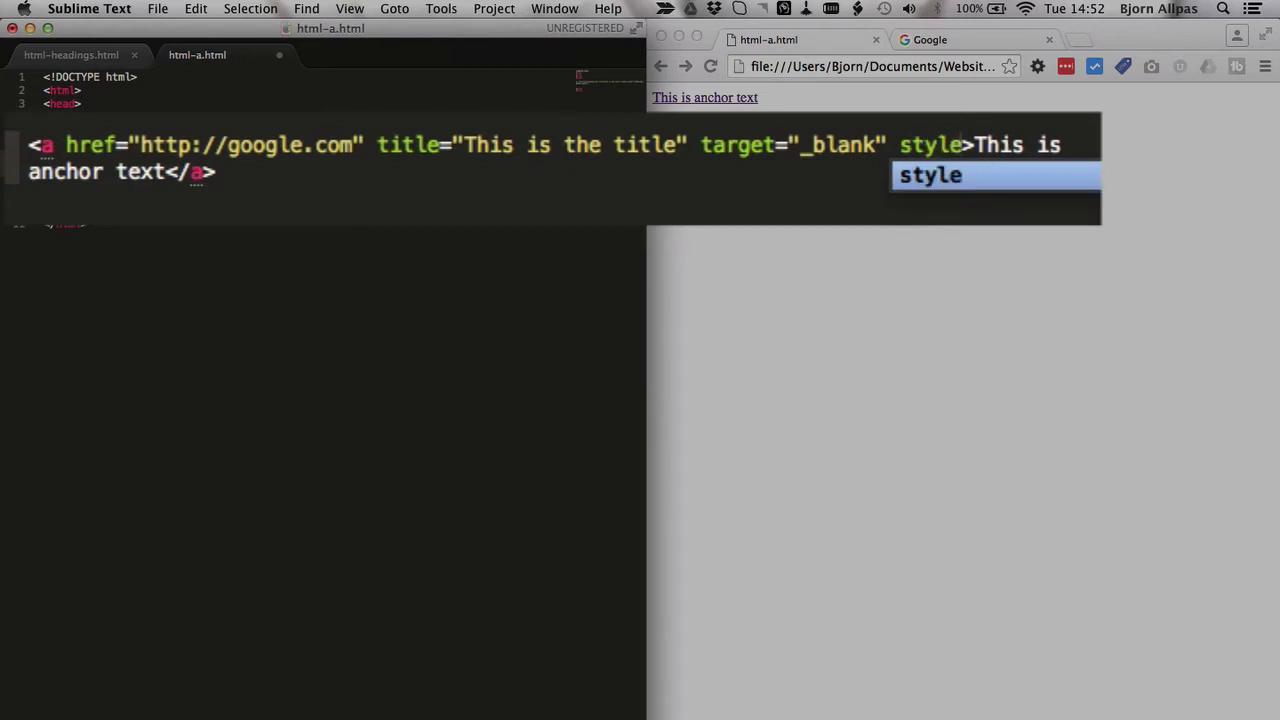
type("=\"")
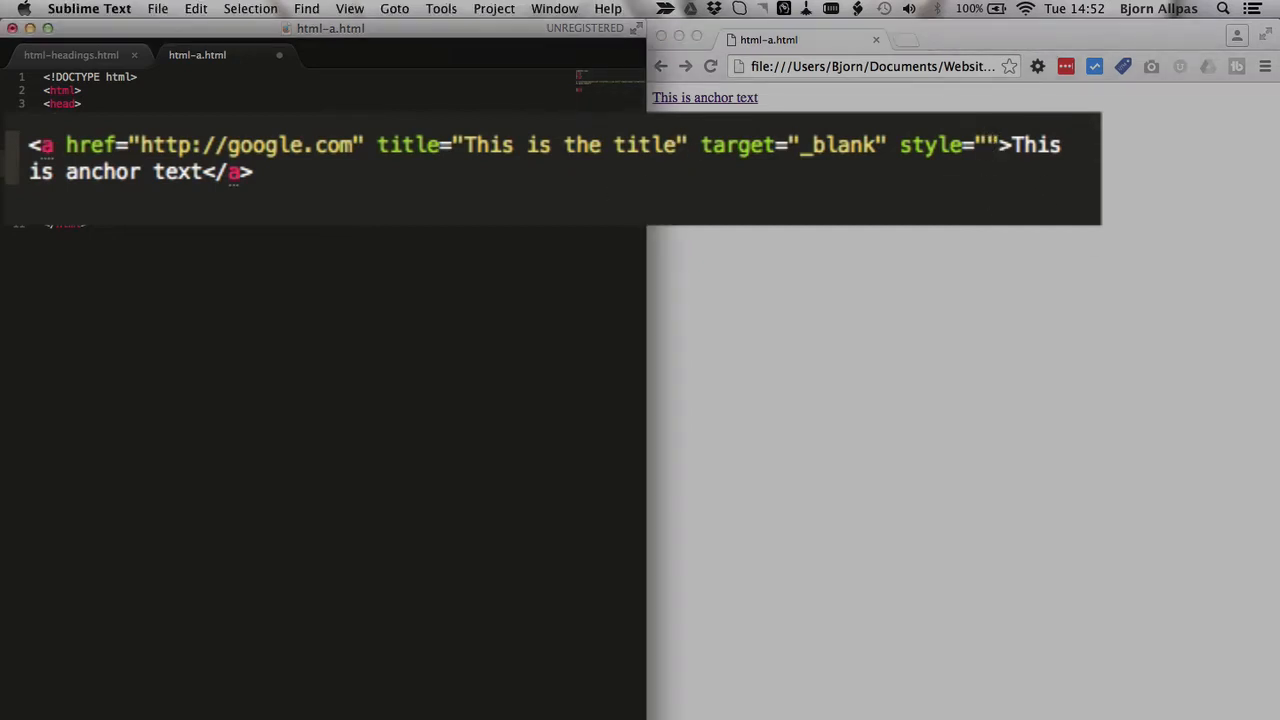
type("color:")
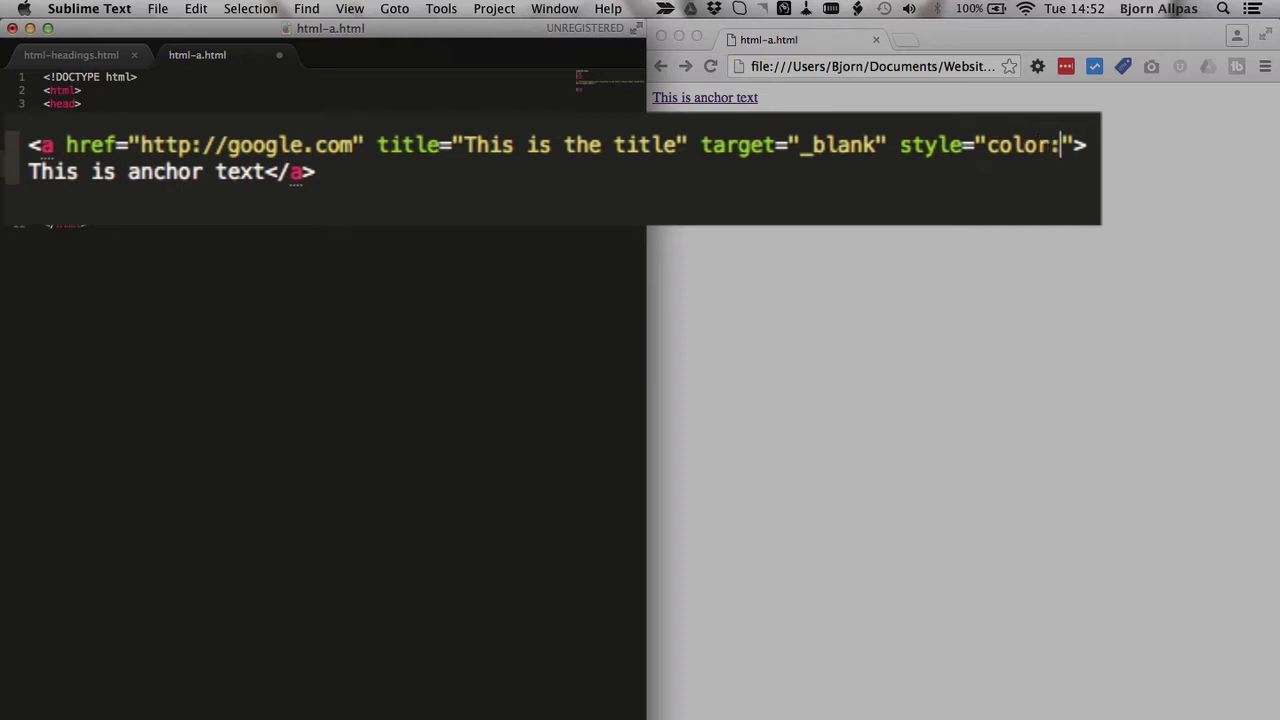
type("red;")
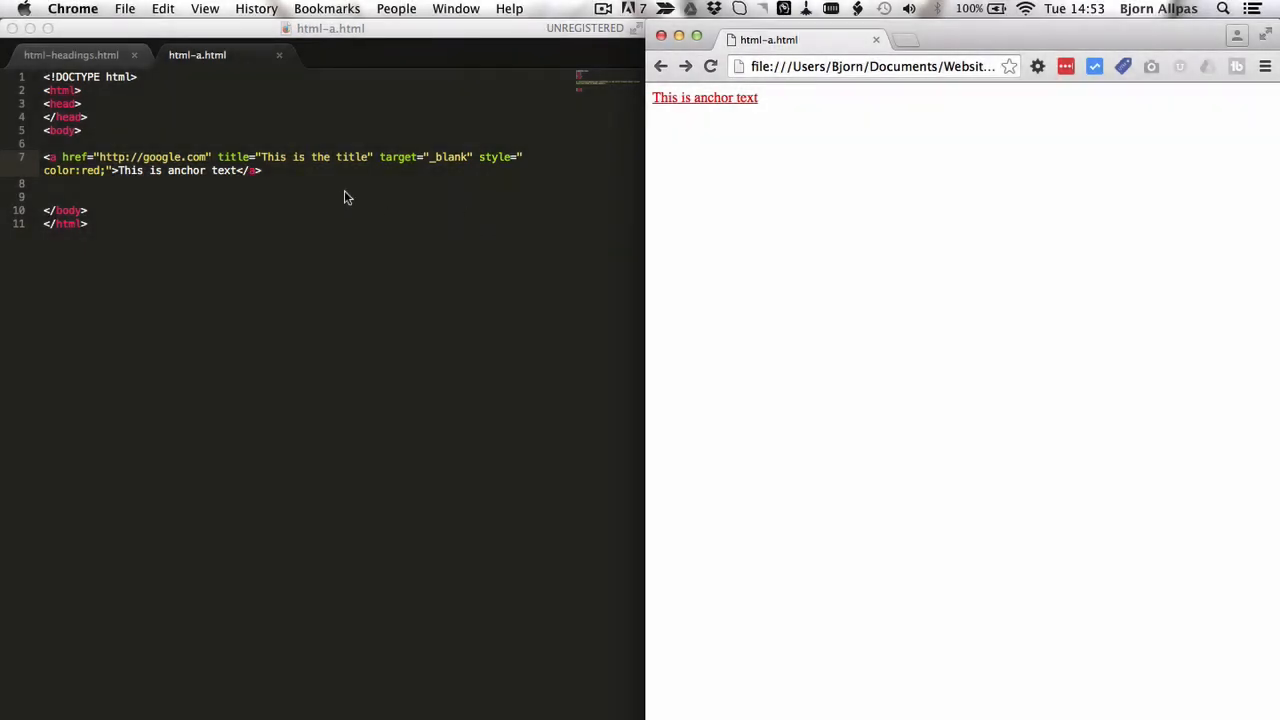
mouse_move(348, 184)
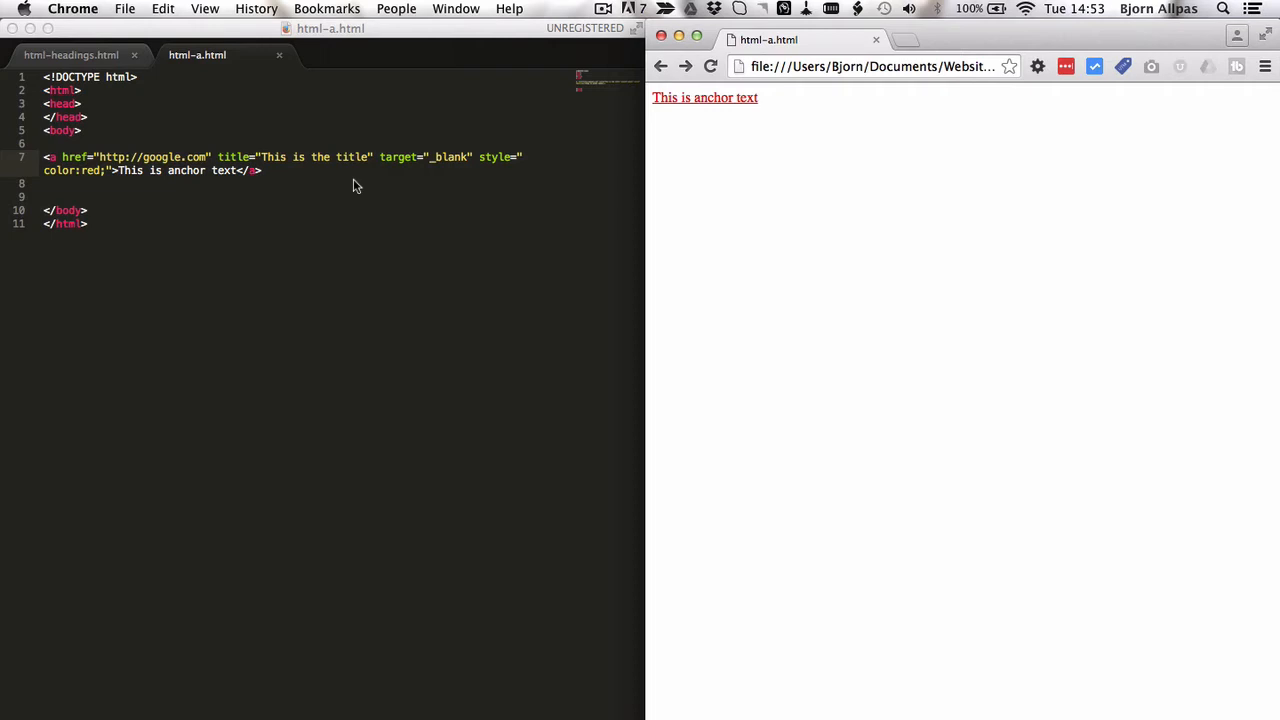
mouse_move(100, 177)
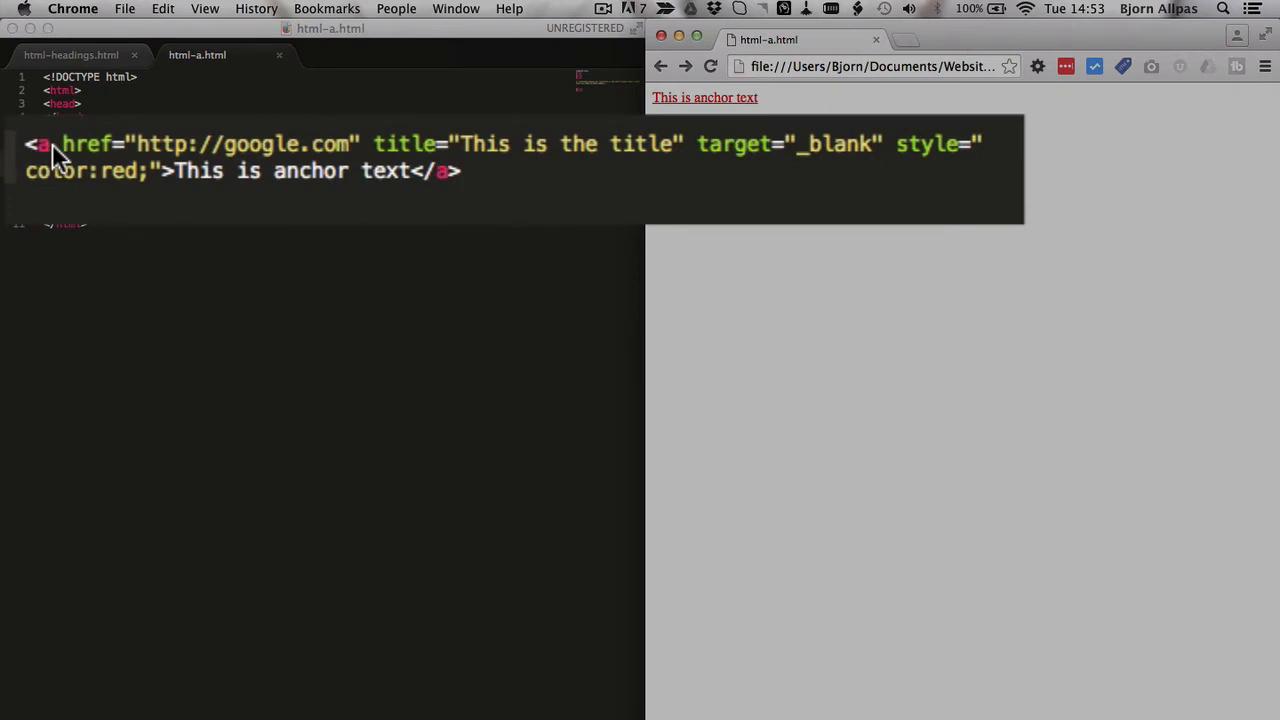
mouse_move(372, 152)
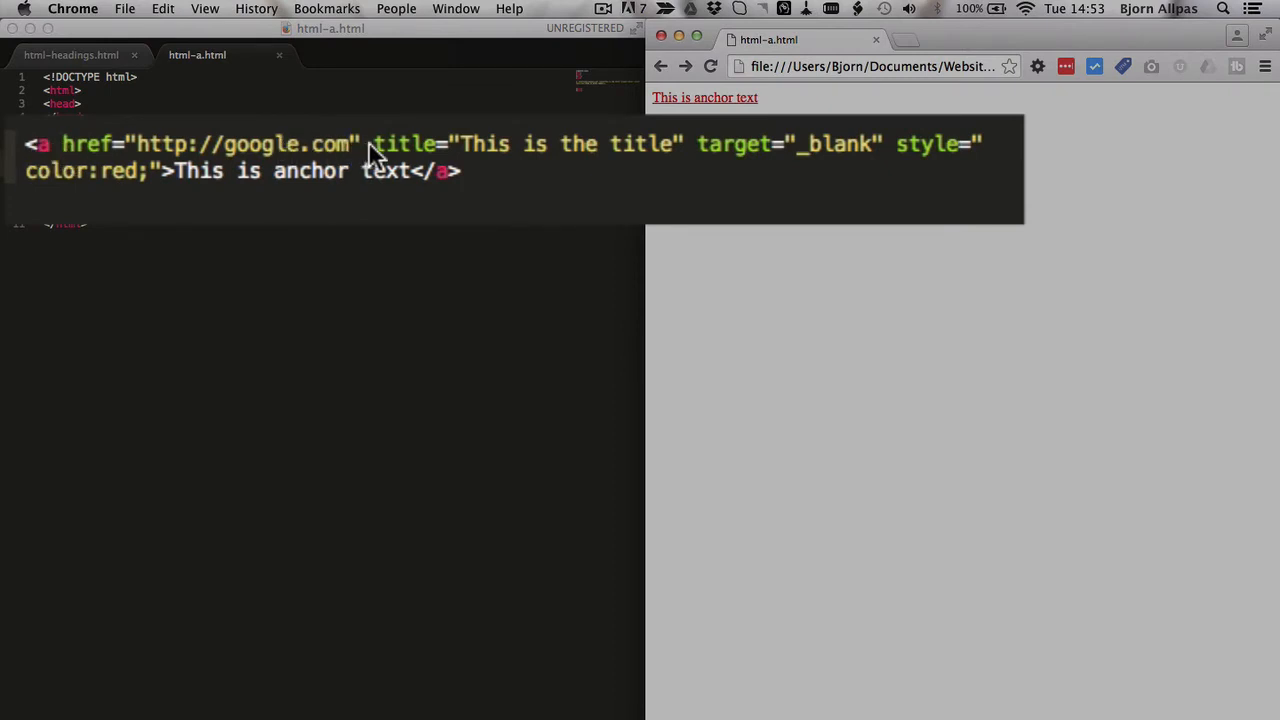